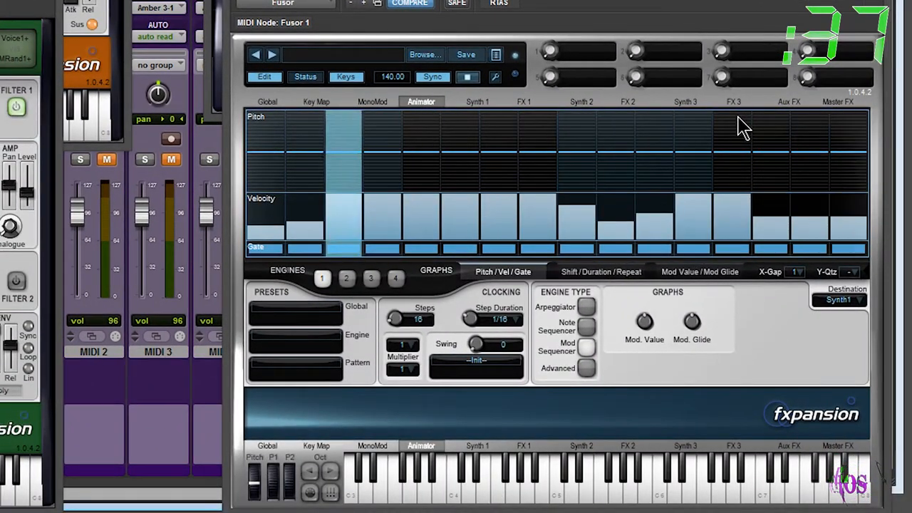
Bring up the separate Cypher synth instance from the Aux 5 insert, in front of Fusor
click(699, 271)
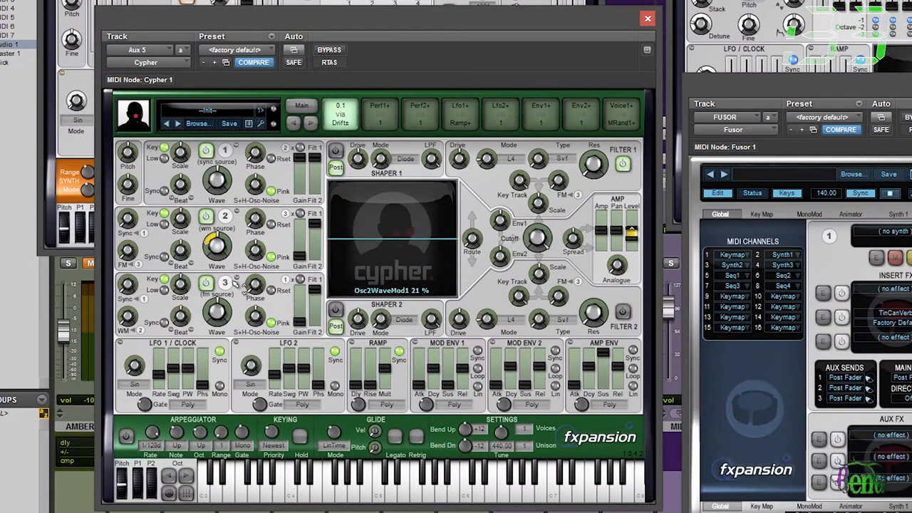
click(542, 114)
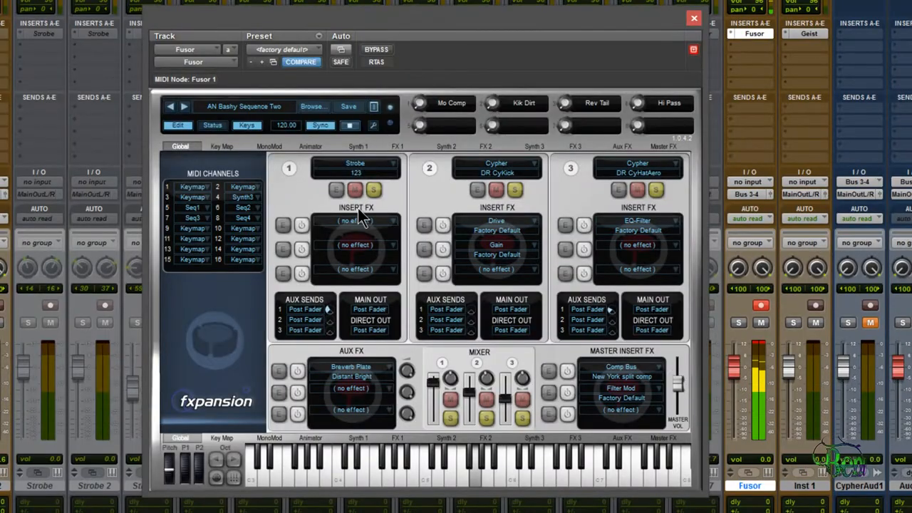
Show Fusor's Synth 2 and Synth 3 Cypher slots, then the MonoMod page, ending on the Animator sequencer
click(356, 146)
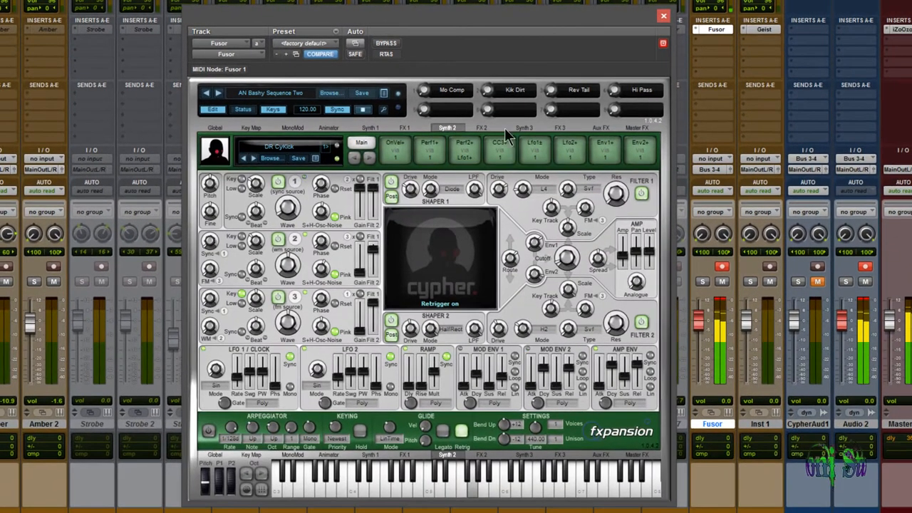
click(524, 128)
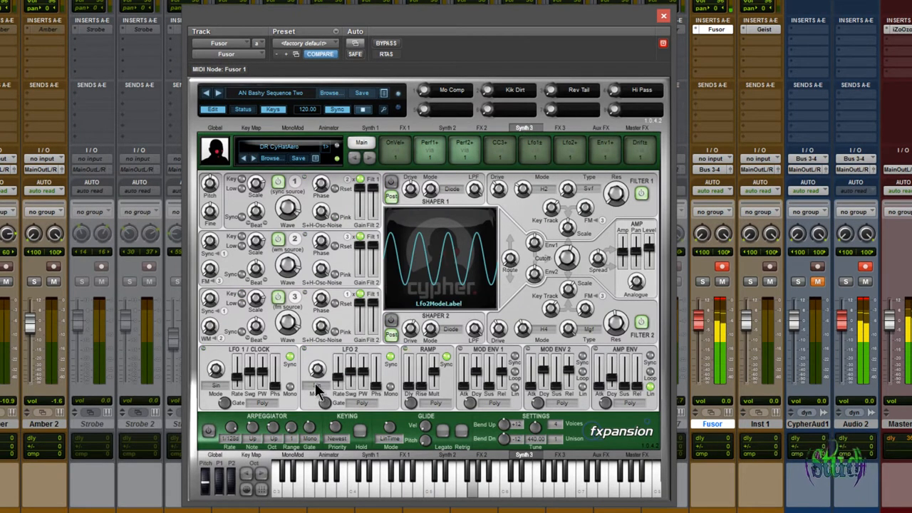
click(293, 128)
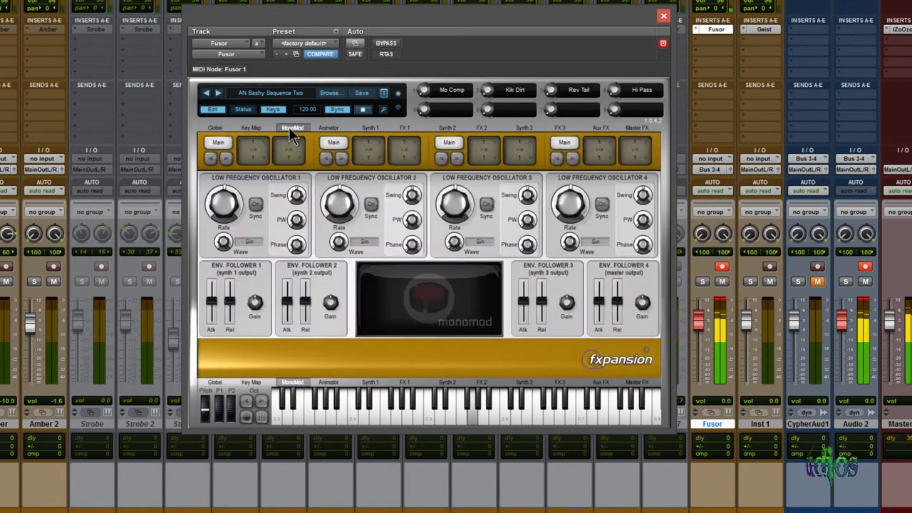
click(328, 129)
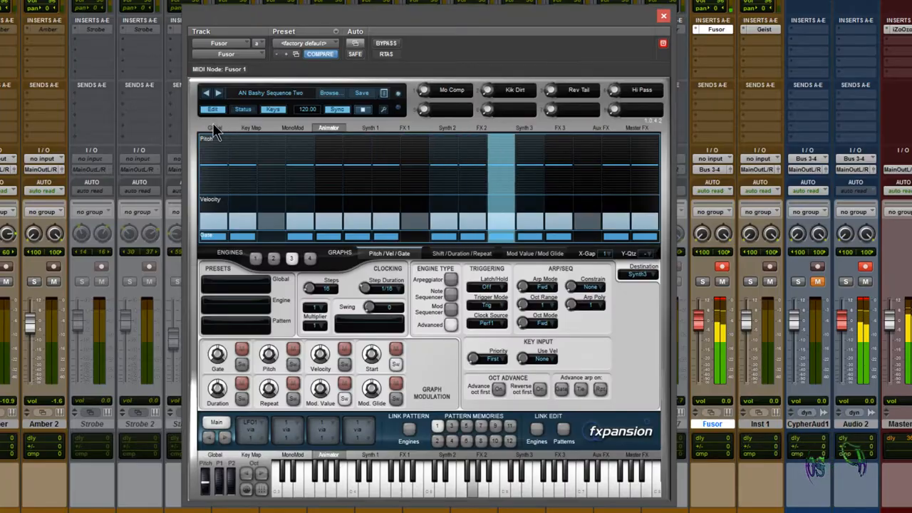